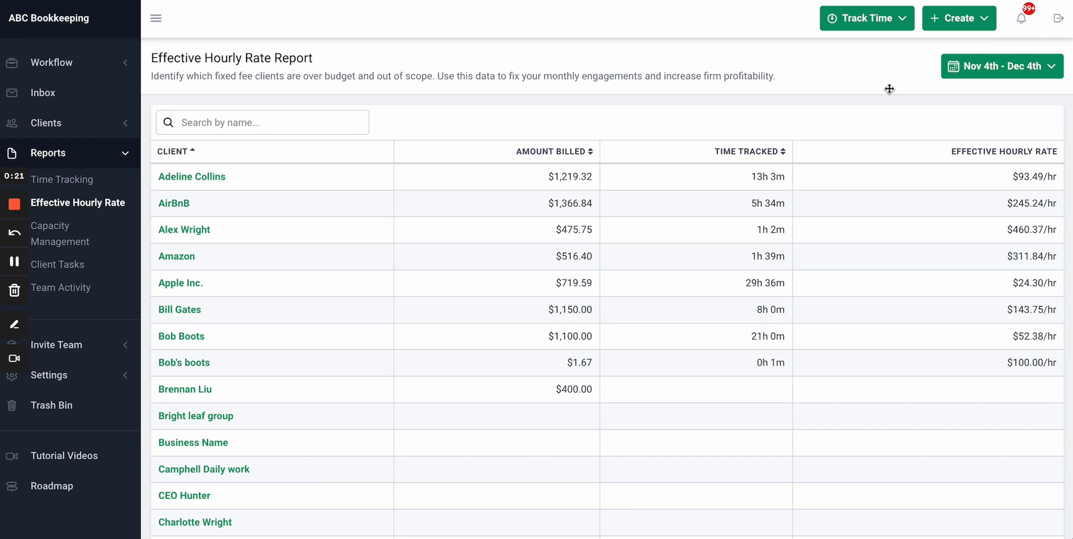
Step: Reopen the date-range calendar with the Nov 4–Dec 4 range still selected
left_click(1001, 66)
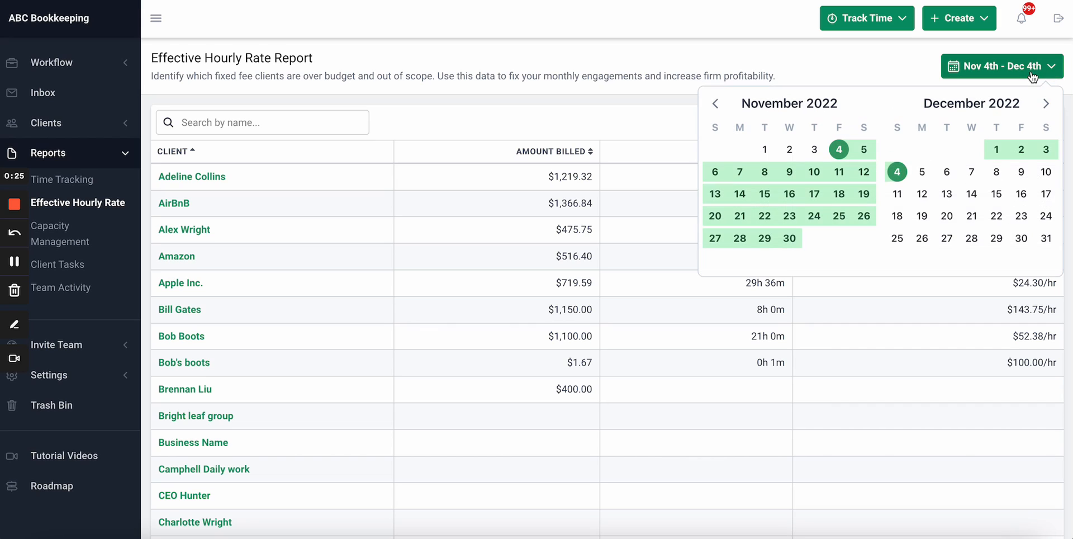
mouse_move(840, 150)
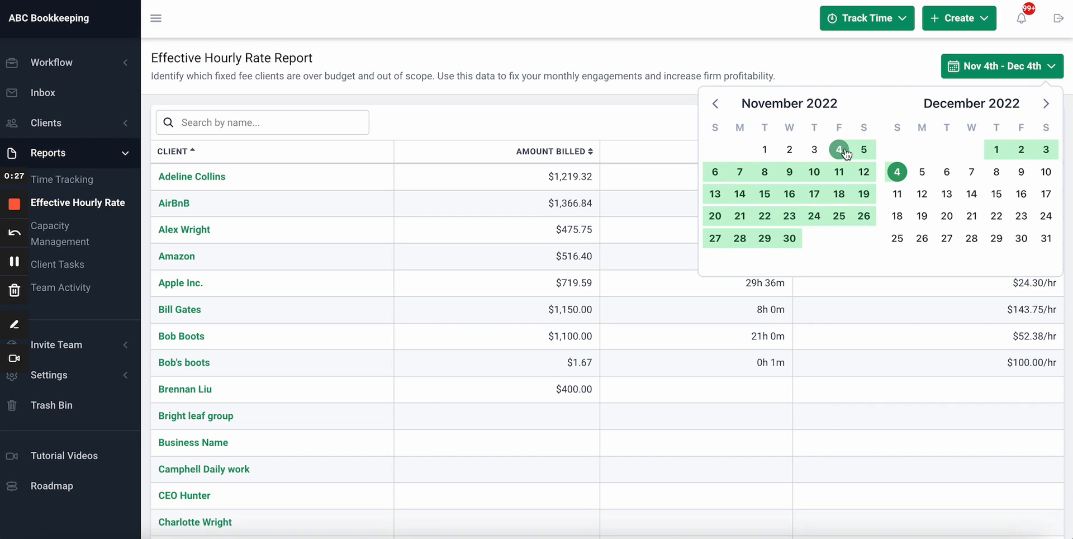
left_click(855, 63)
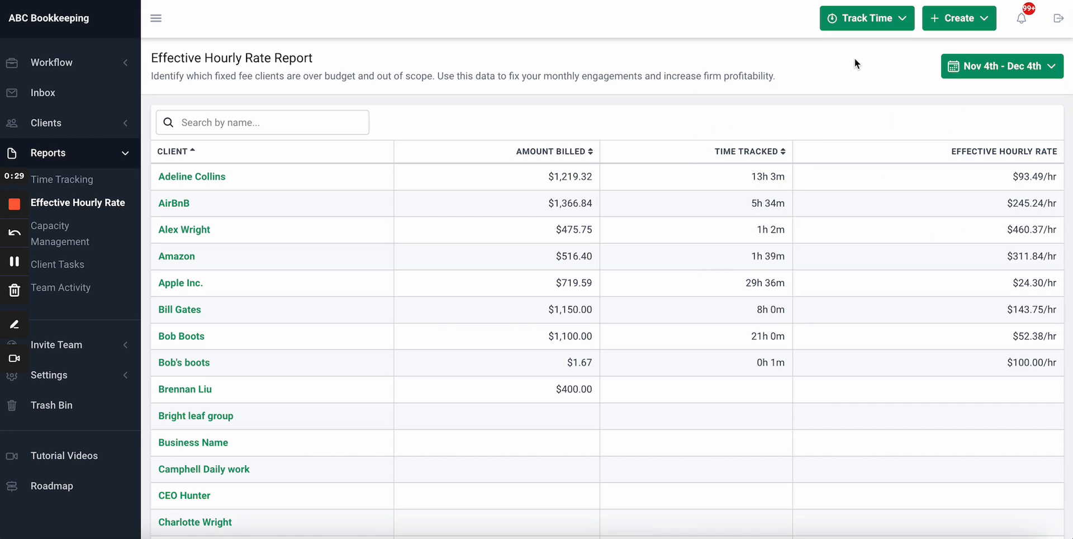
mouse_move(354, 188)
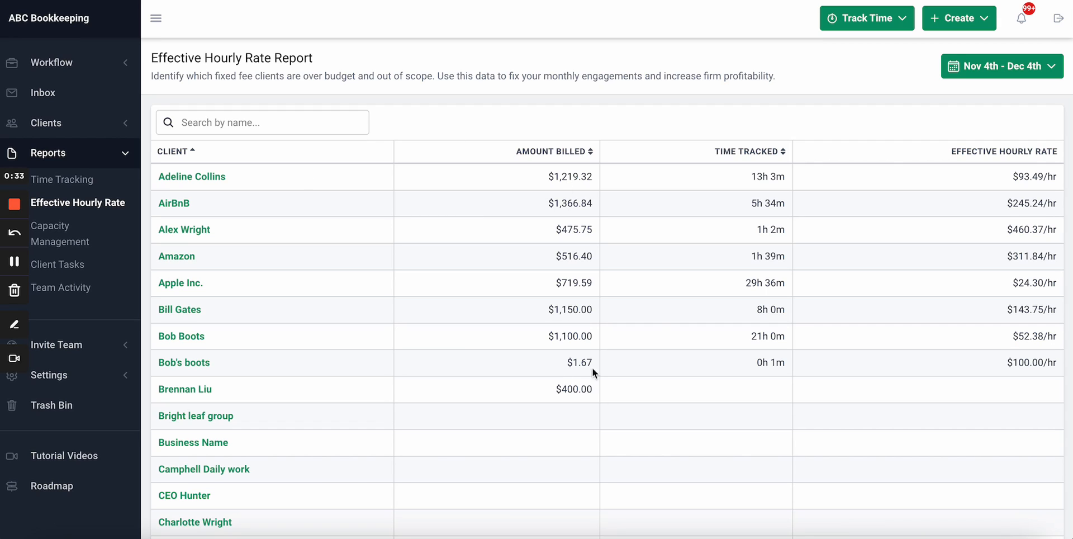
mouse_move(768, 203)
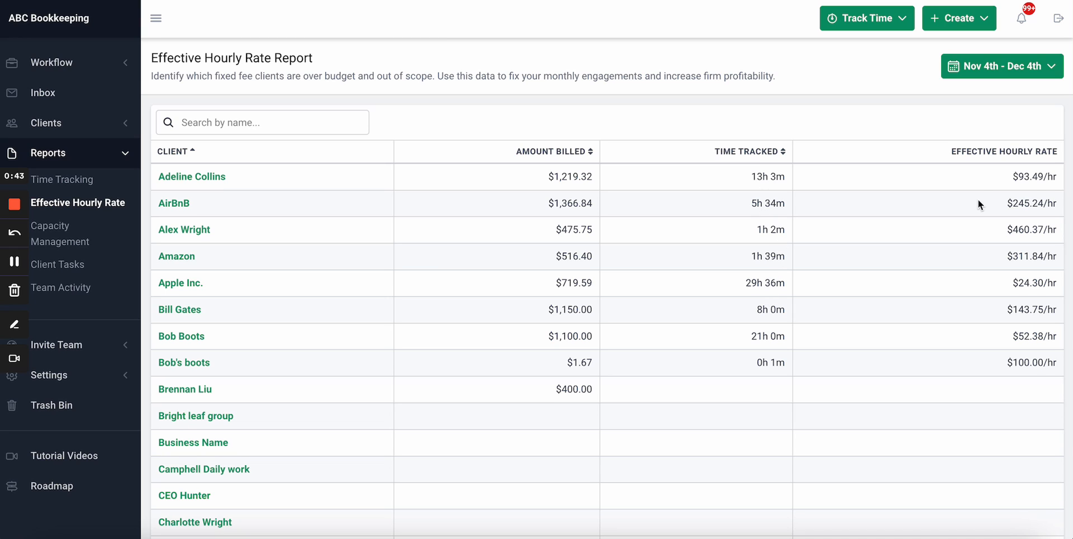
mouse_move(1032, 174)
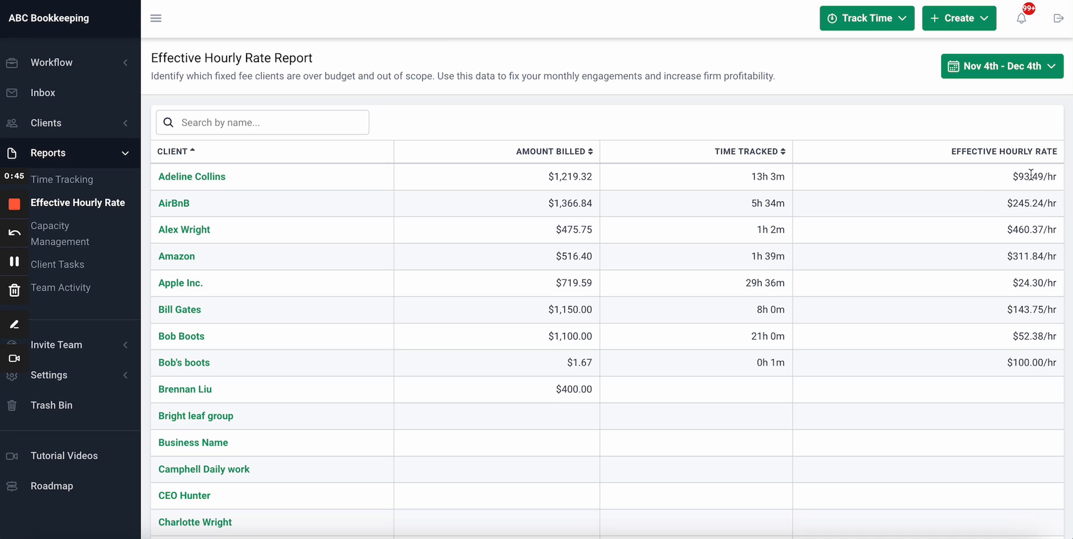
mouse_move(1047, 180)
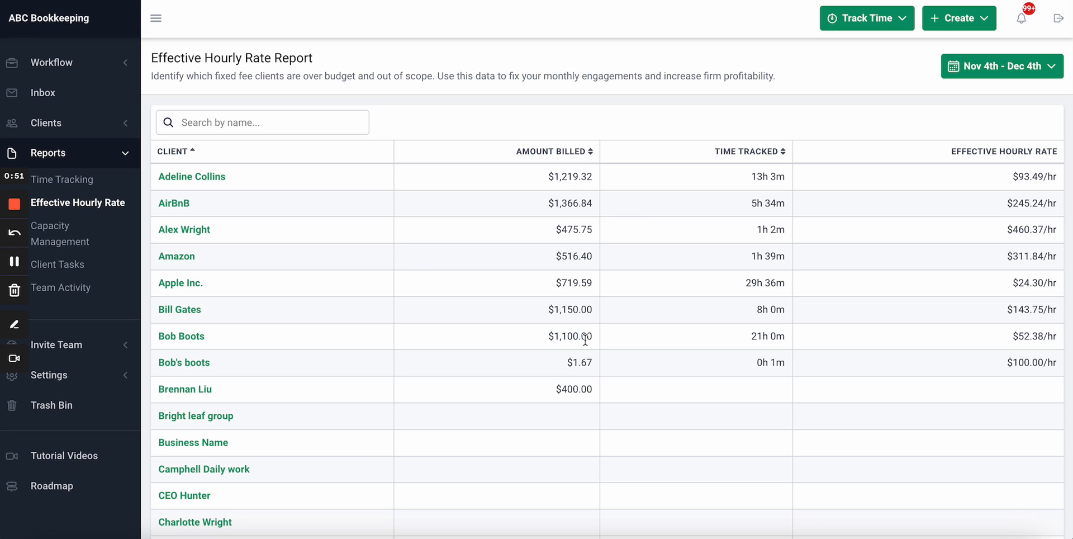
mouse_move(758, 349)
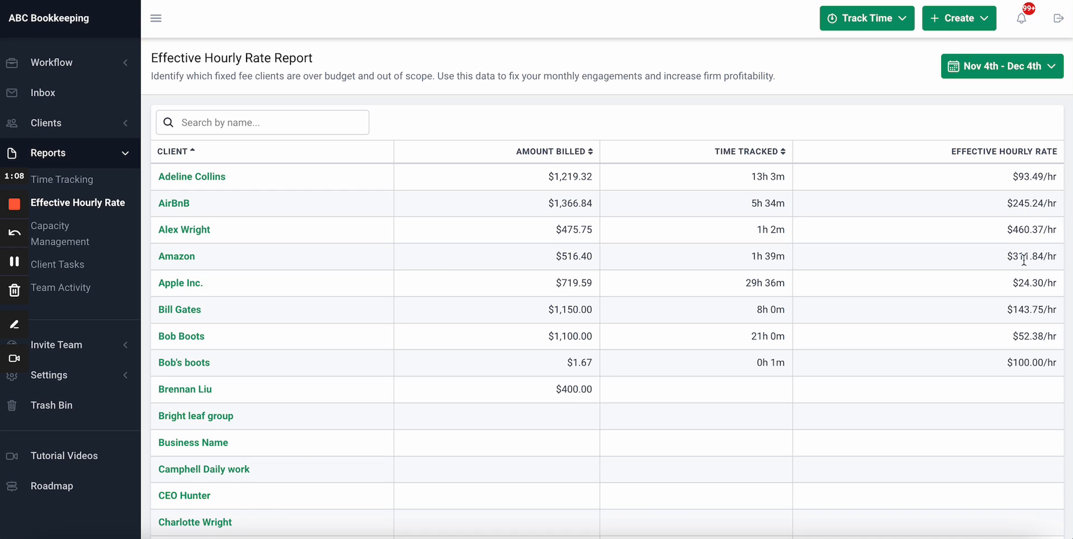
mouse_move(1019, 342)
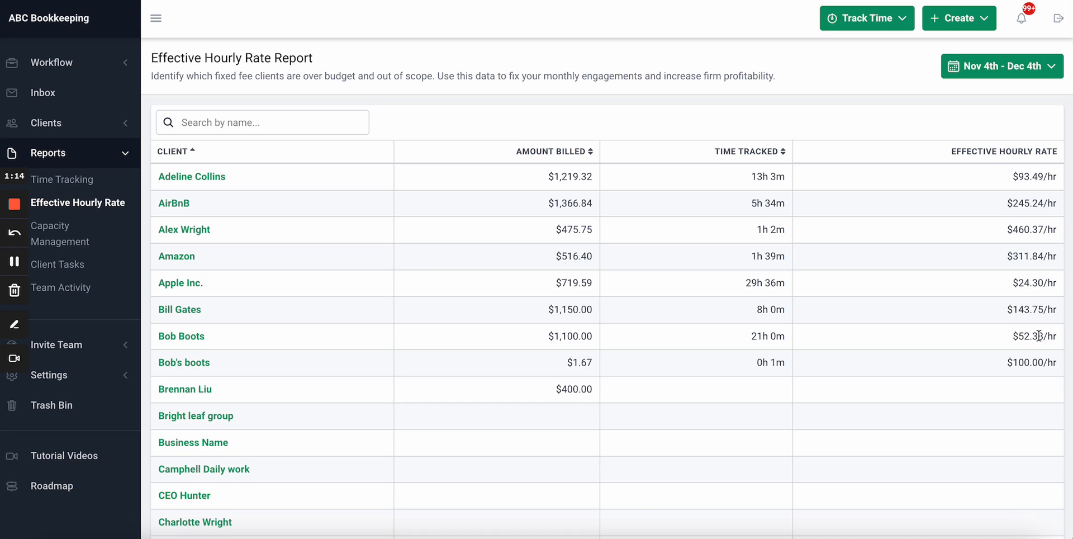
mouse_move(1043, 300)
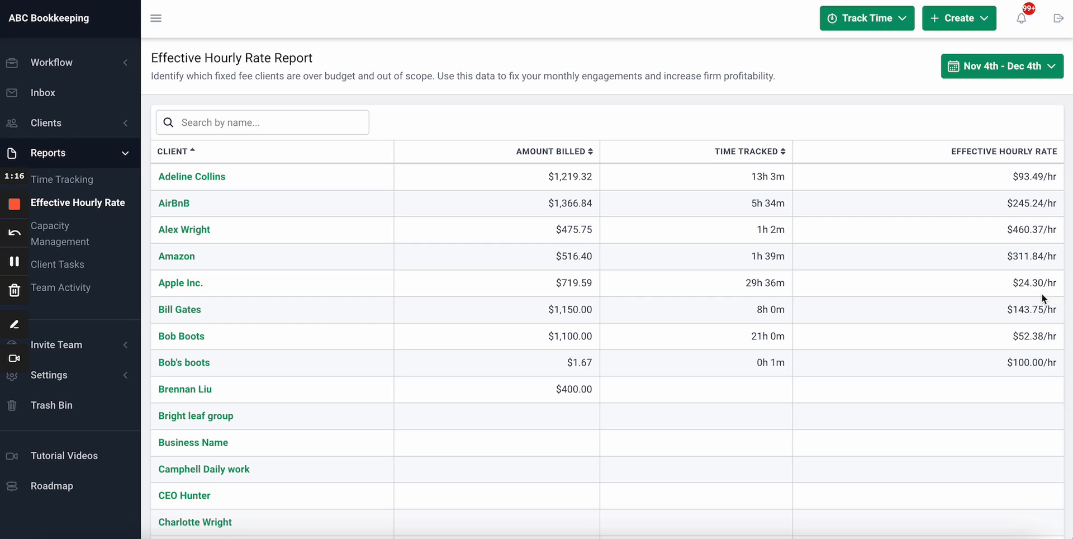
left_click(1000, 66)
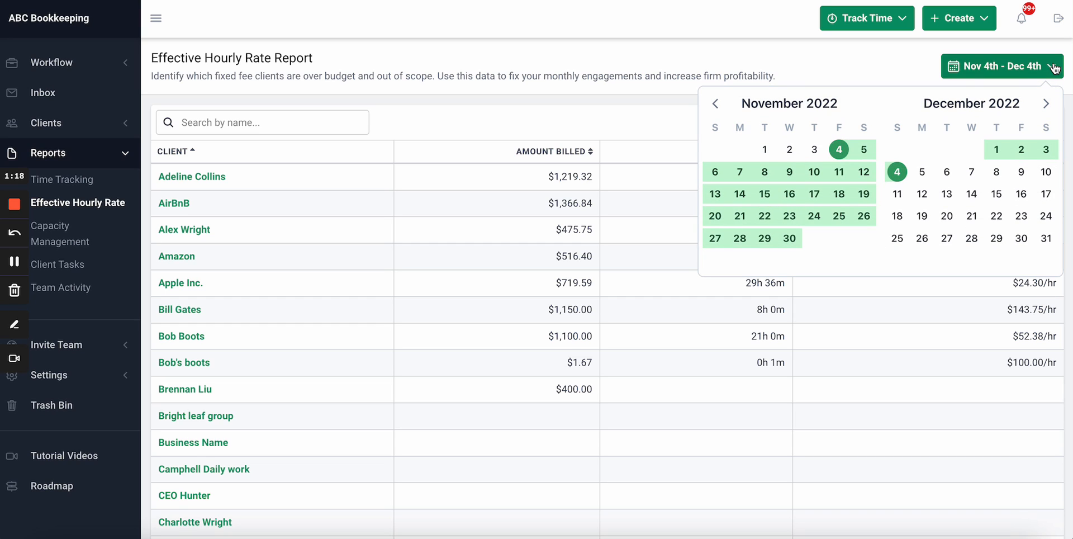